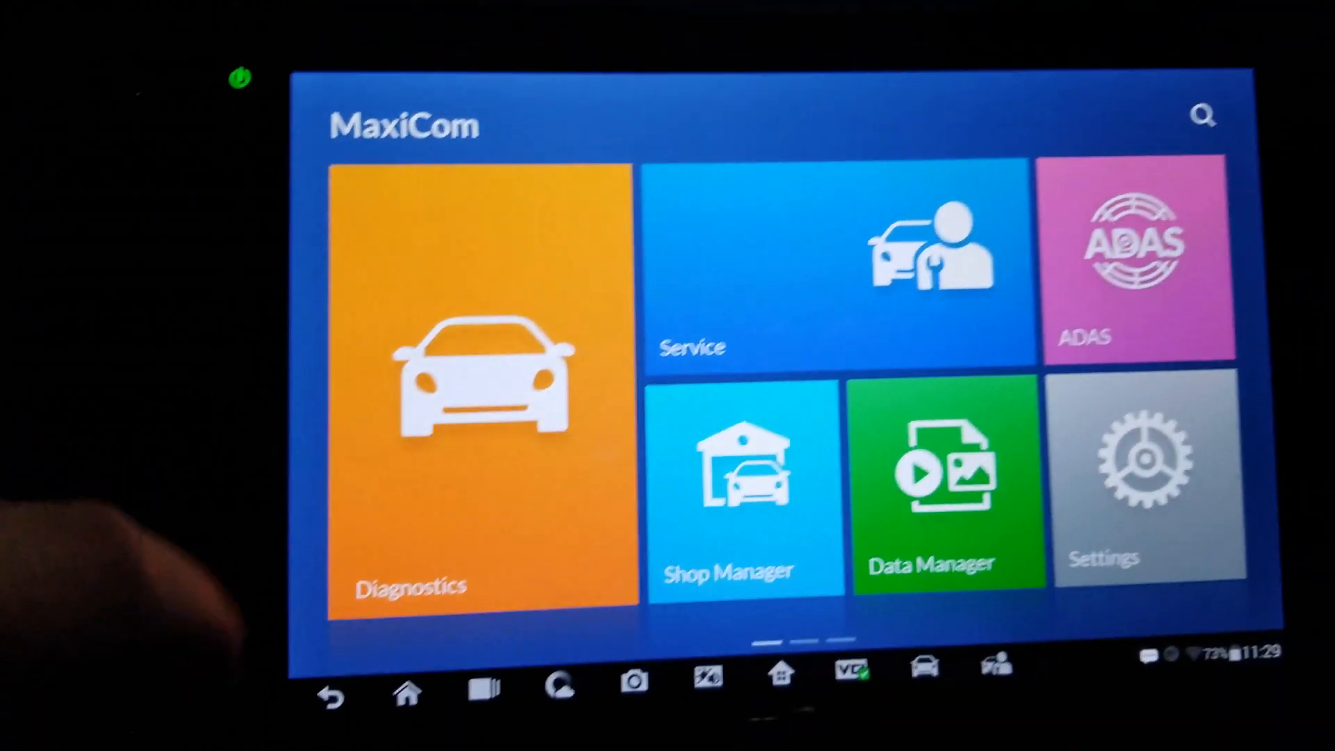
# Step: Enter Diagnostics from the home screen and browse the vehicle brand grid
pyautogui.click(480, 392)
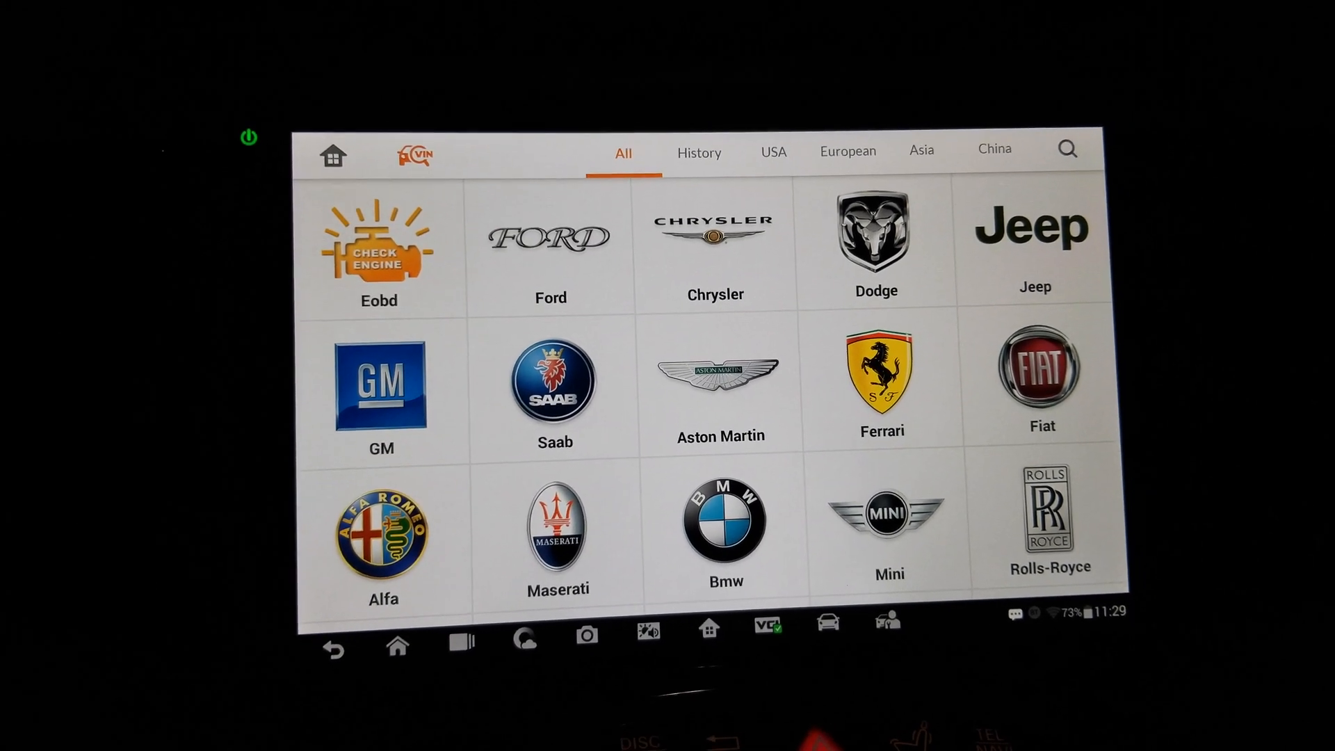
pyautogui.scroll(-3)
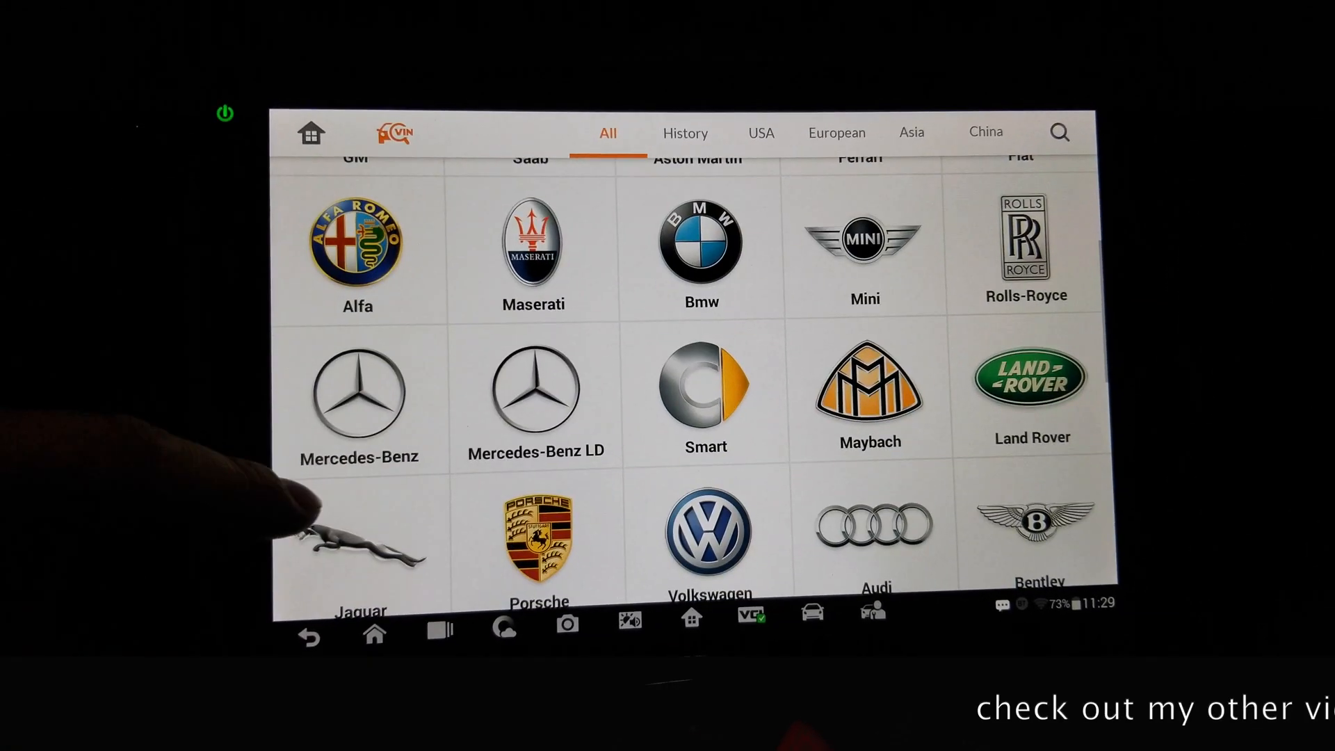
pyautogui.scroll(-3)
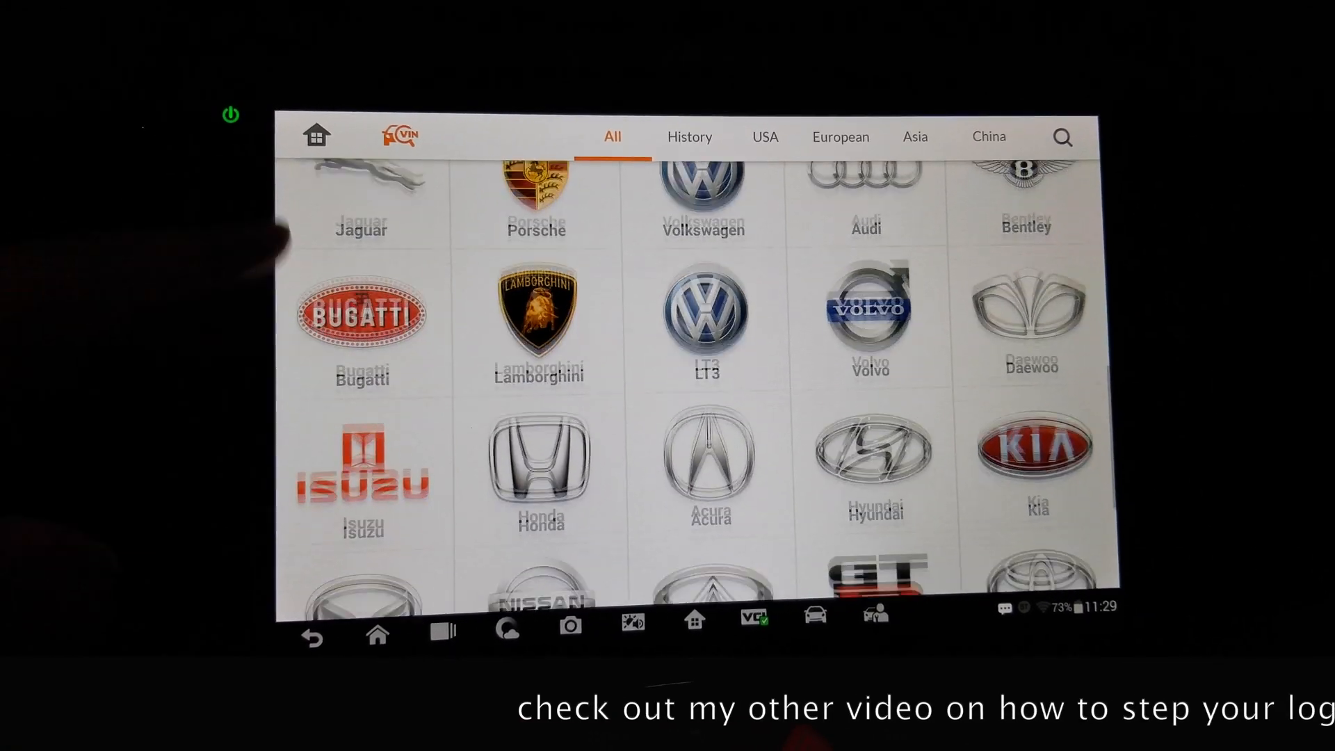
pyautogui.scroll(-3)
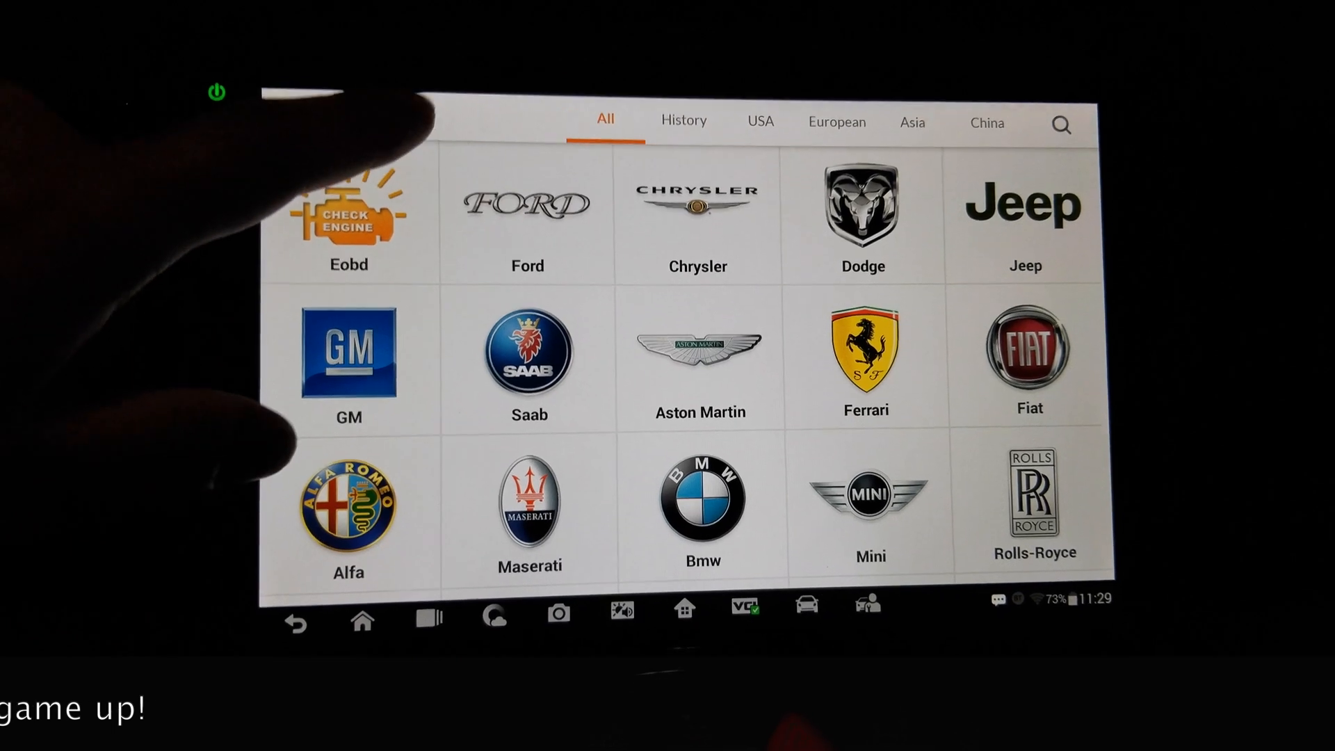
# Step: Choose Auto detect from the VIN identification options
pyautogui.click(401, 112)
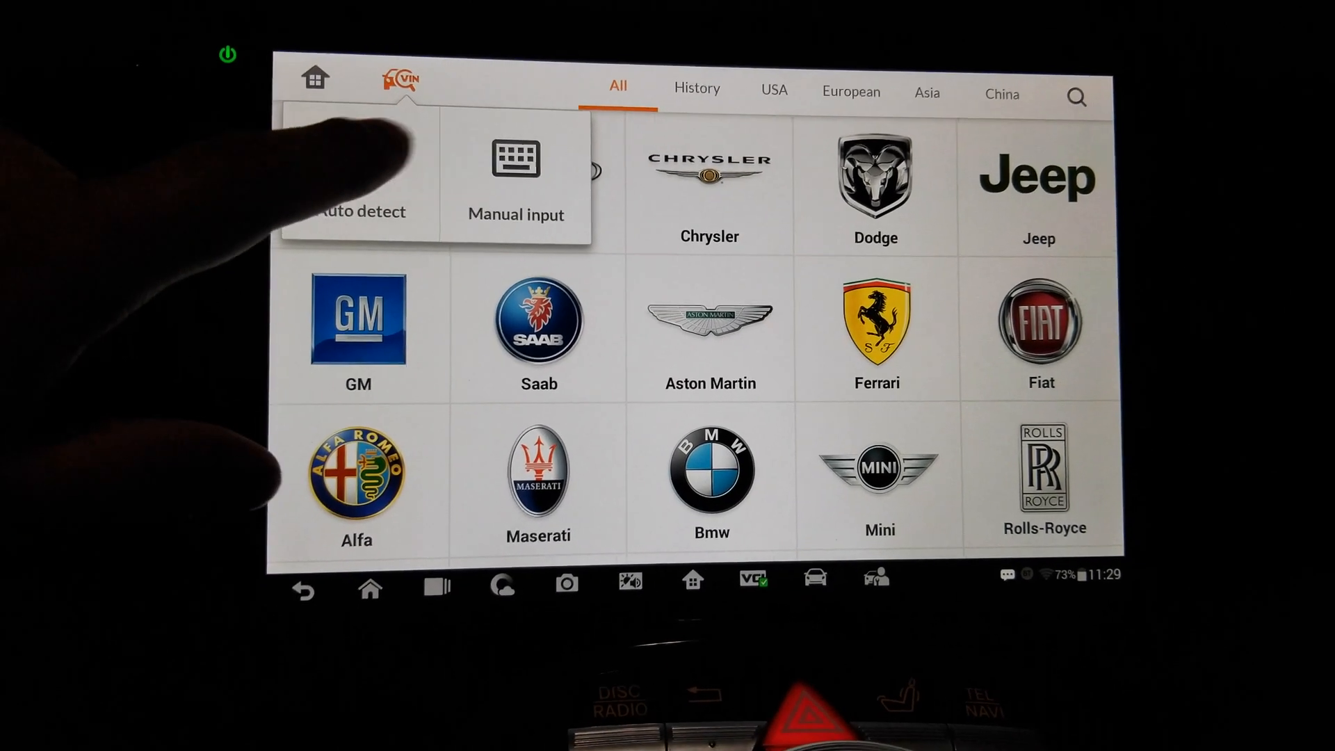
pyautogui.click(356, 211)
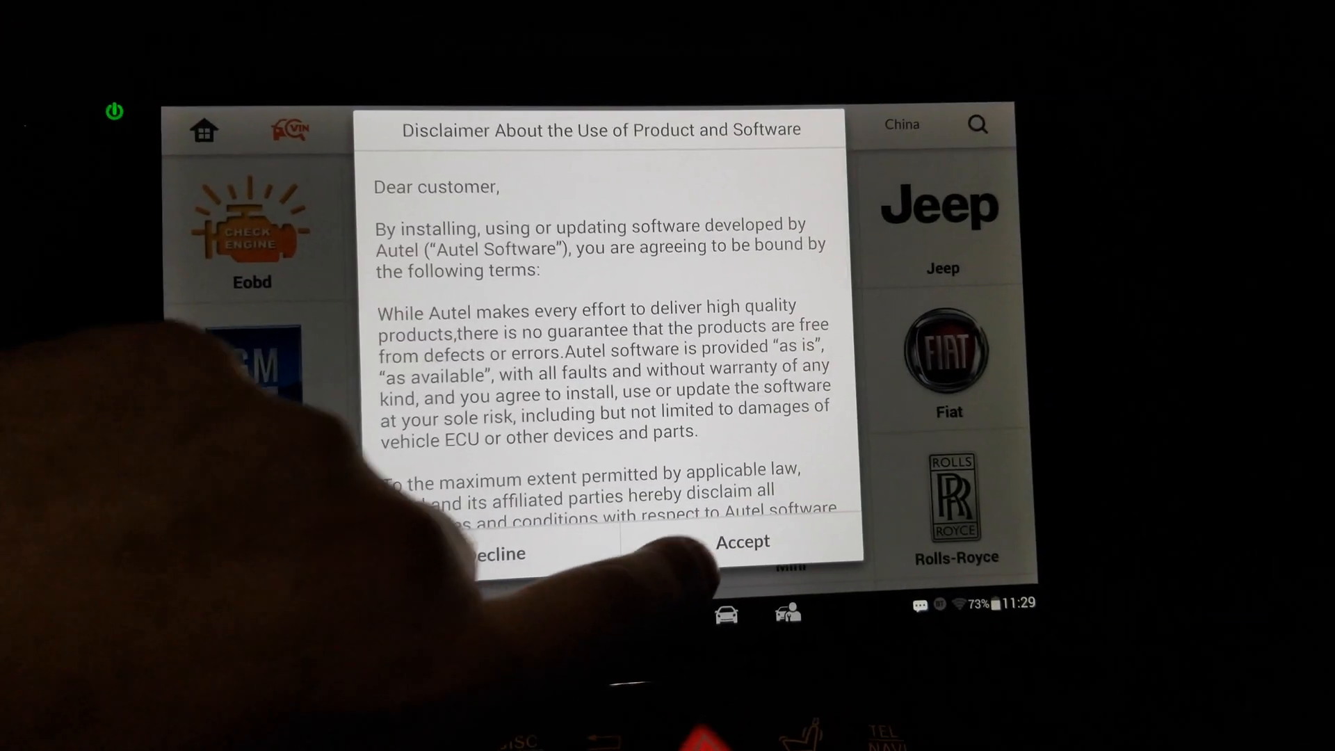
# Step: Accept the software disclaimer and select Left for the steering side
pyautogui.click(740, 542)
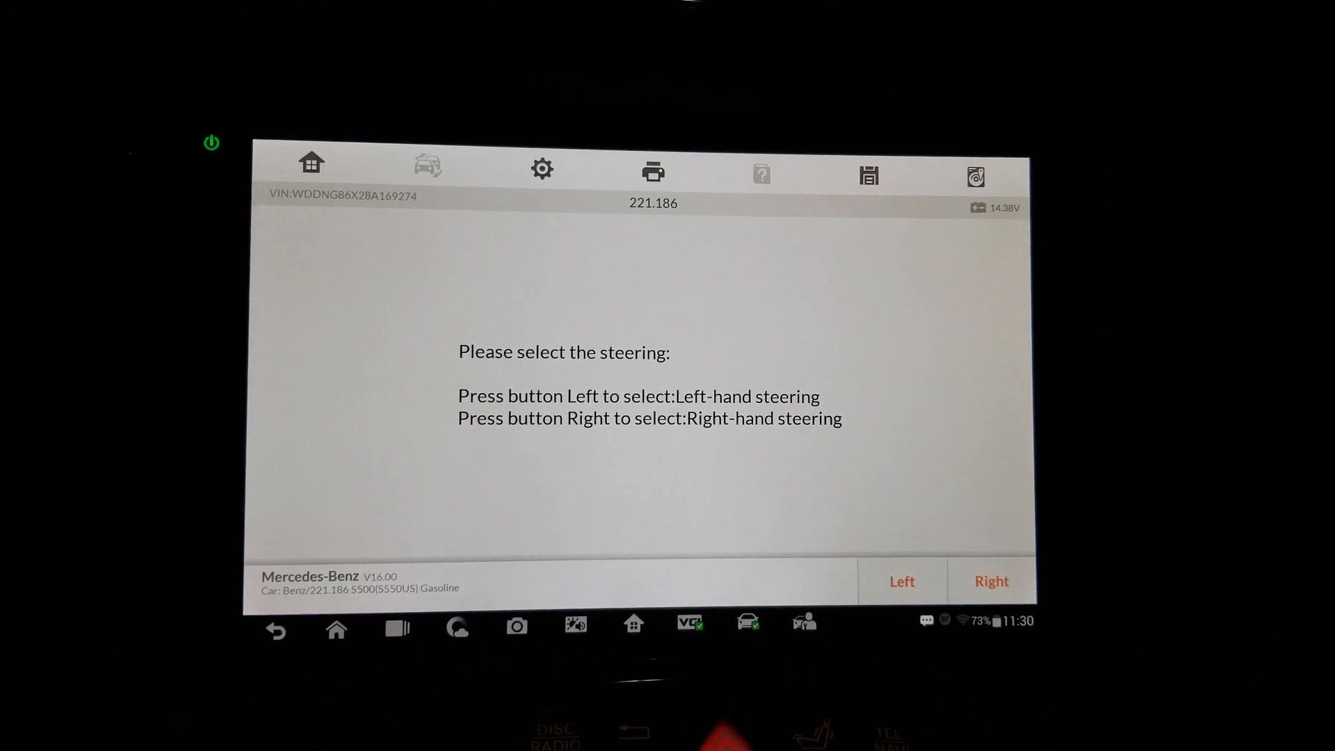
pyautogui.click(900, 582)
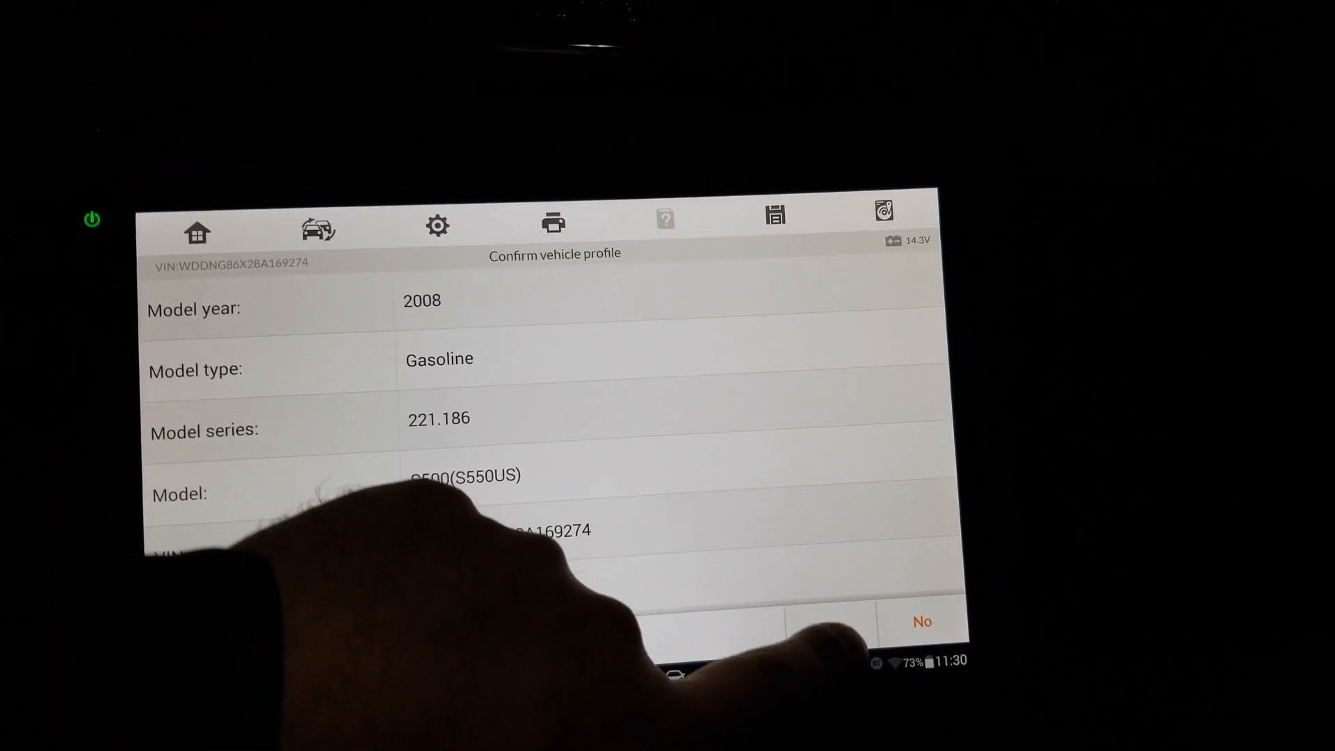
# Step: Answer Yes to confirm the 2008 gasoline Mercedes-Benz S500 profile
pyautogui.click(737, 621)
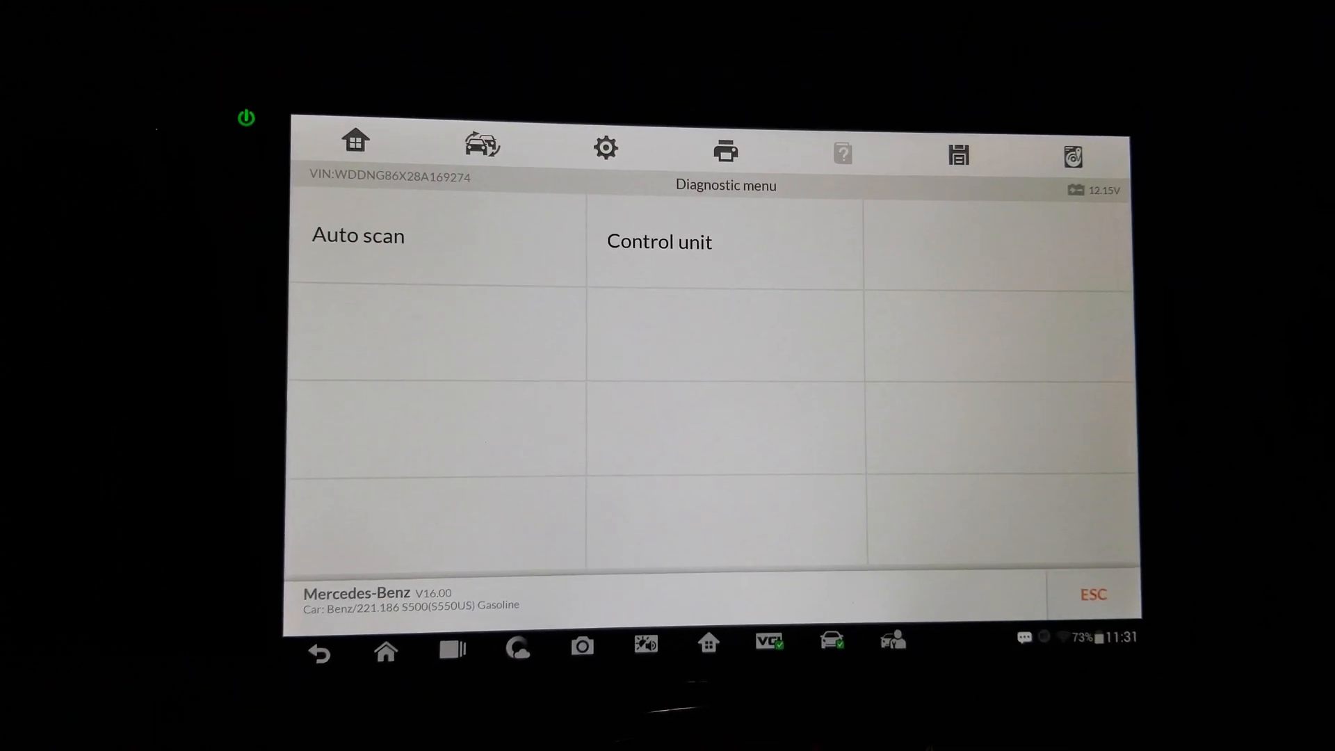
pyautogui.click(358, 236)
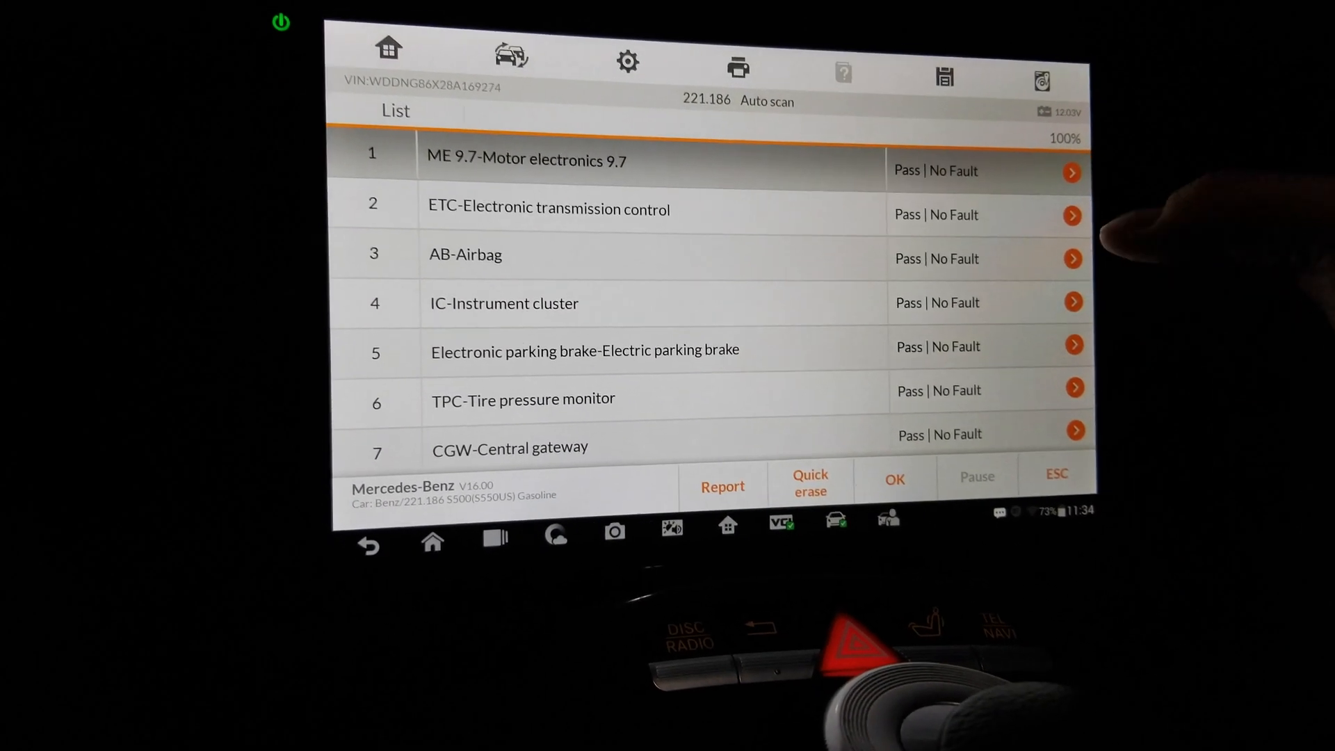
pyautogui.scroll(-3)
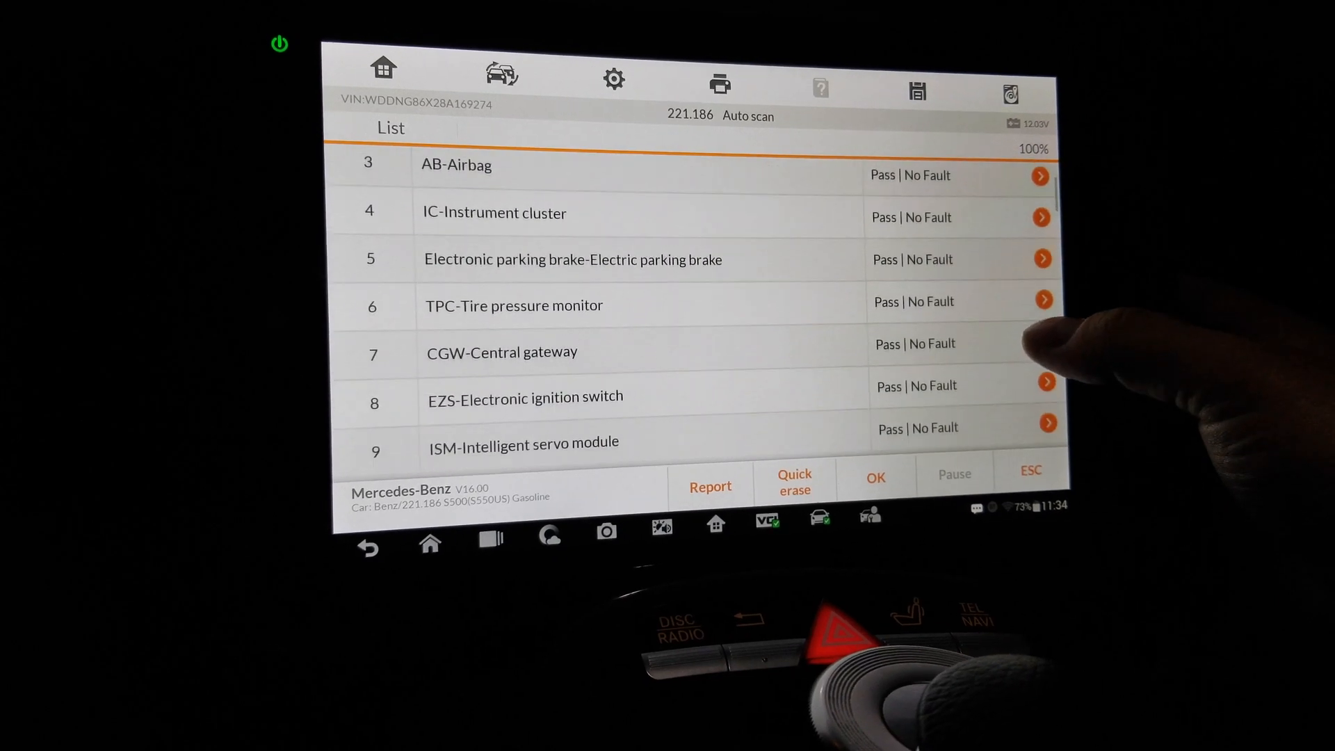
pyautogui.scroll(-3)
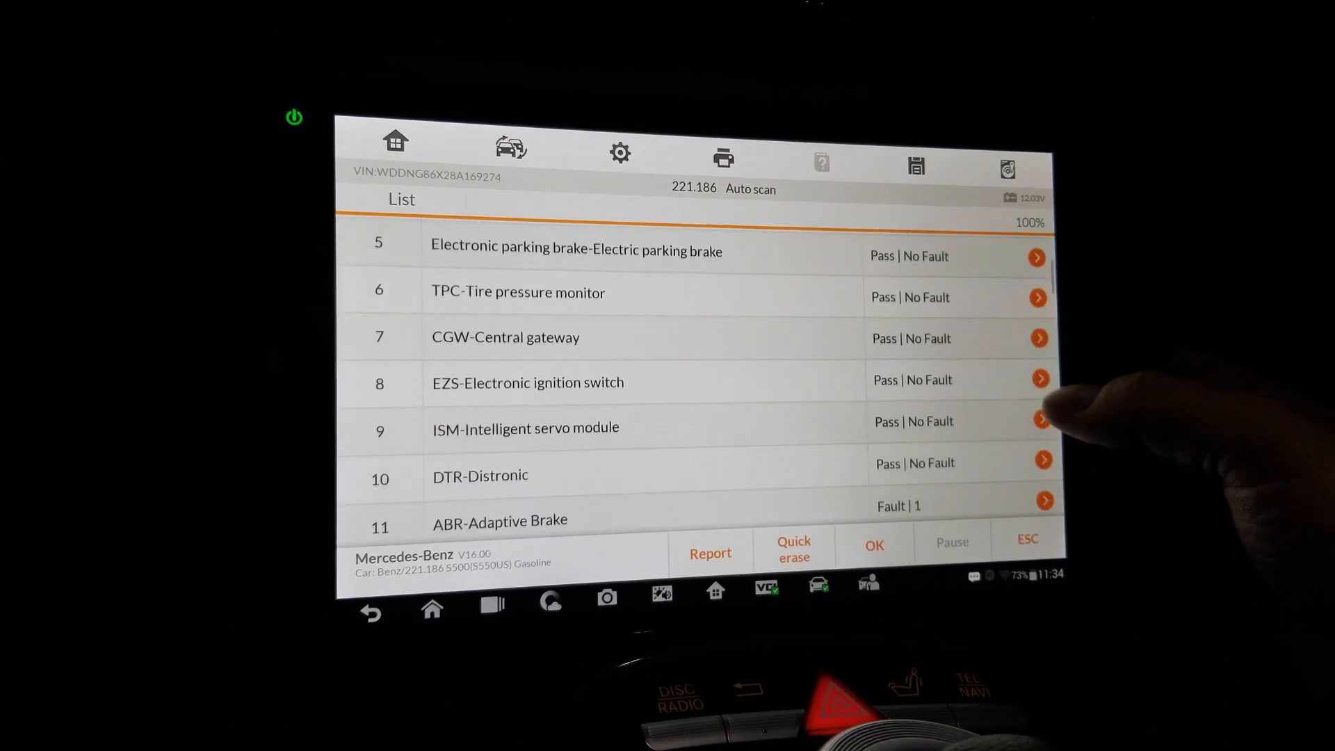
pyautogui.scroll(-3)
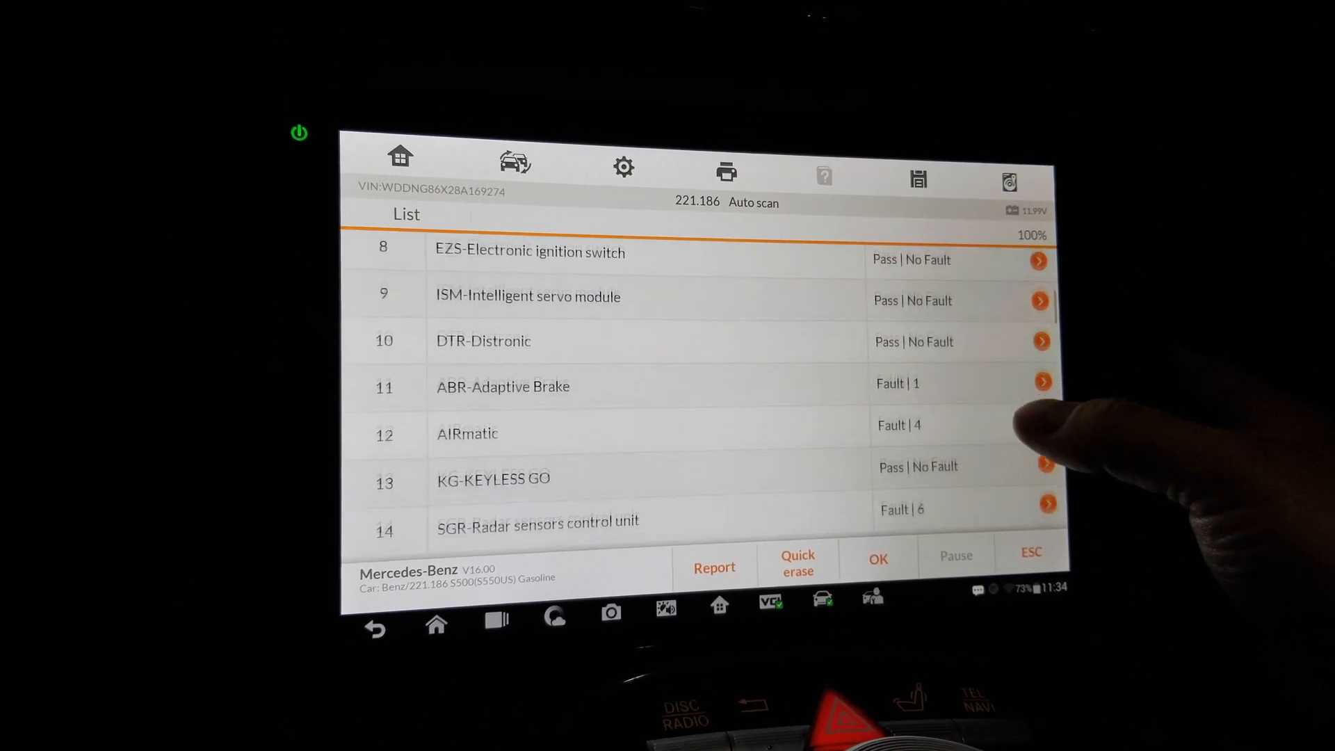